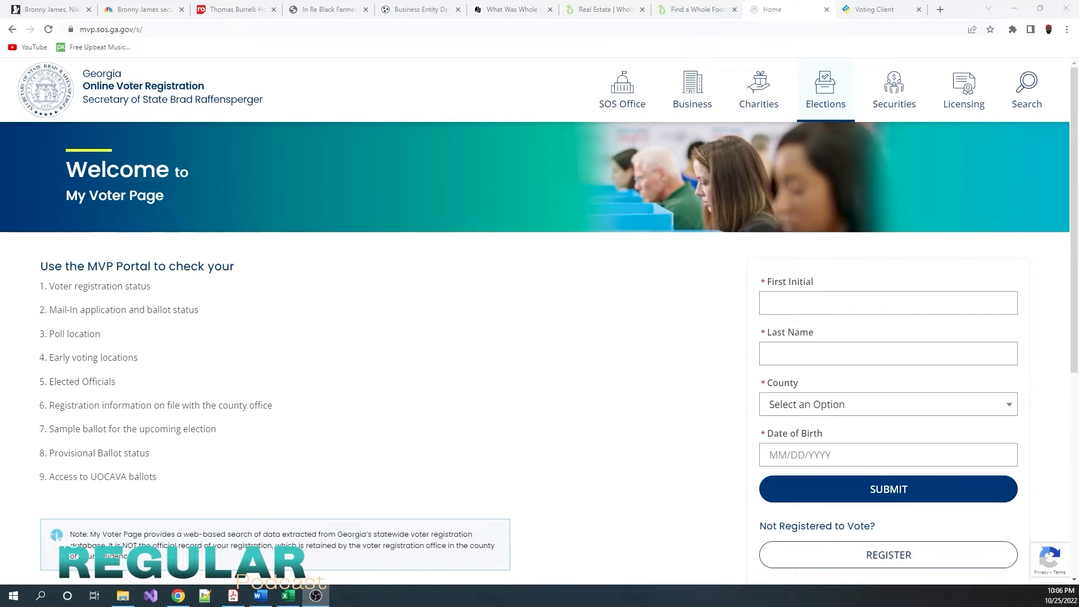
mouse_move(722, 393)
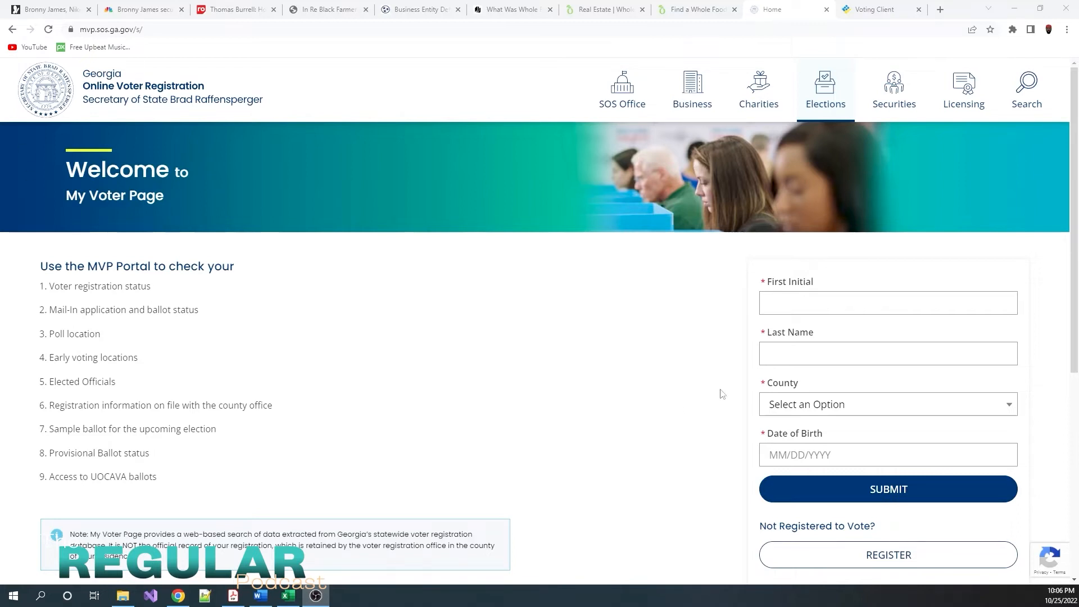
Submit the voter lookup with all fields empty so the required-field warnings appear.
click(886, 302)
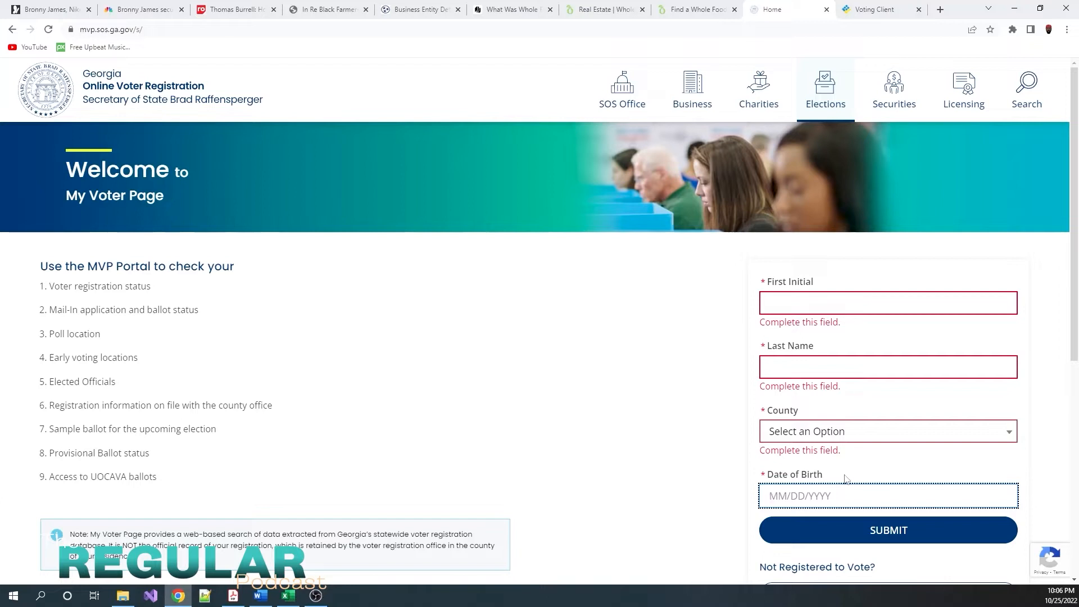
mouse_move(878, 461)
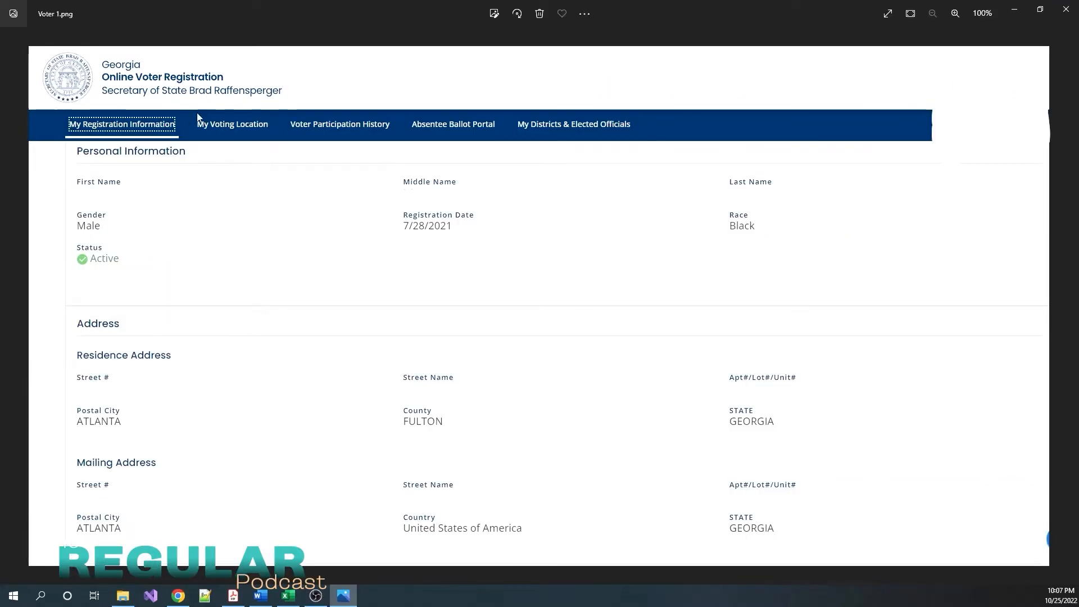
mouse_move(172, 65)
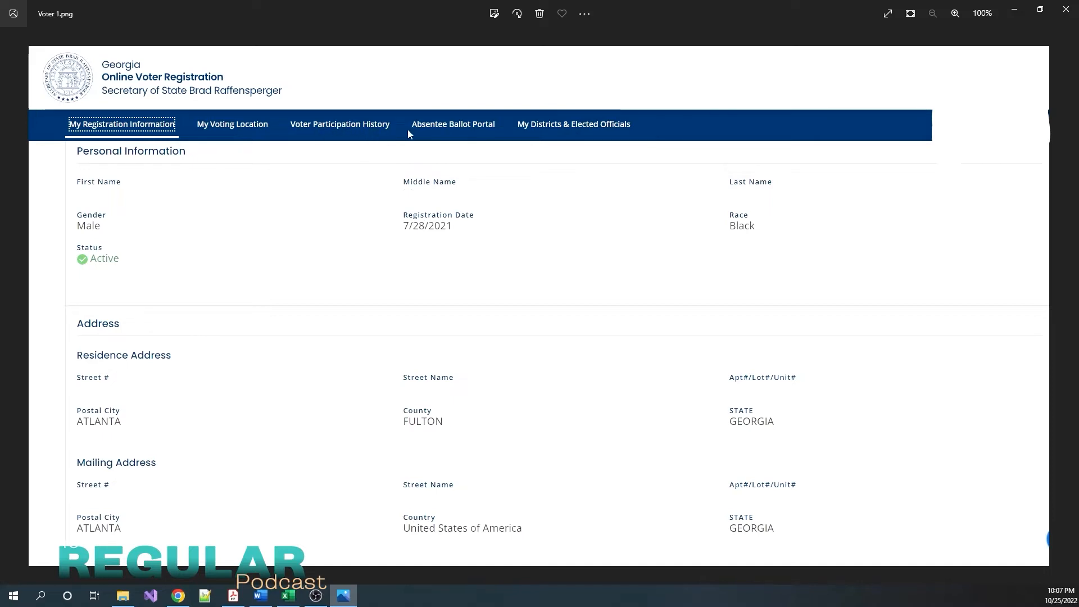
mouse_move(477, 138)
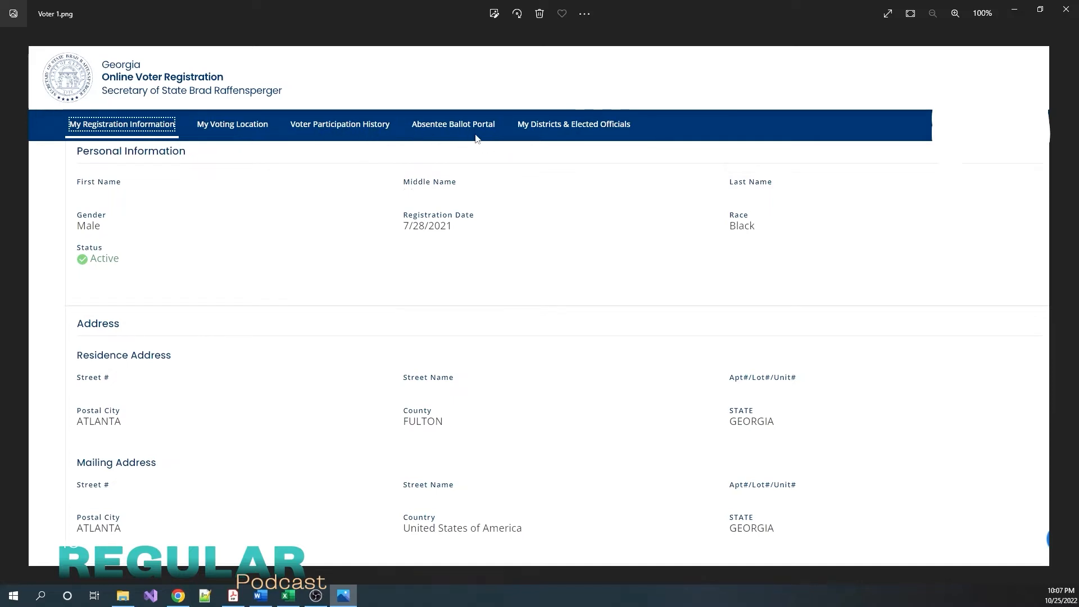
mouse_move(550, 142)
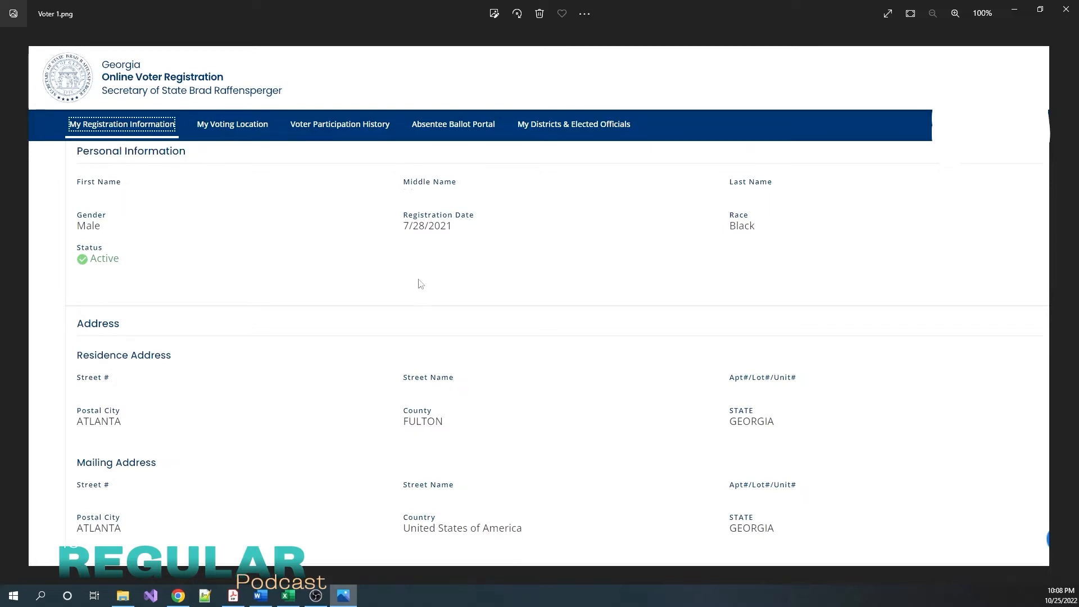
mouse_move(553, 214)
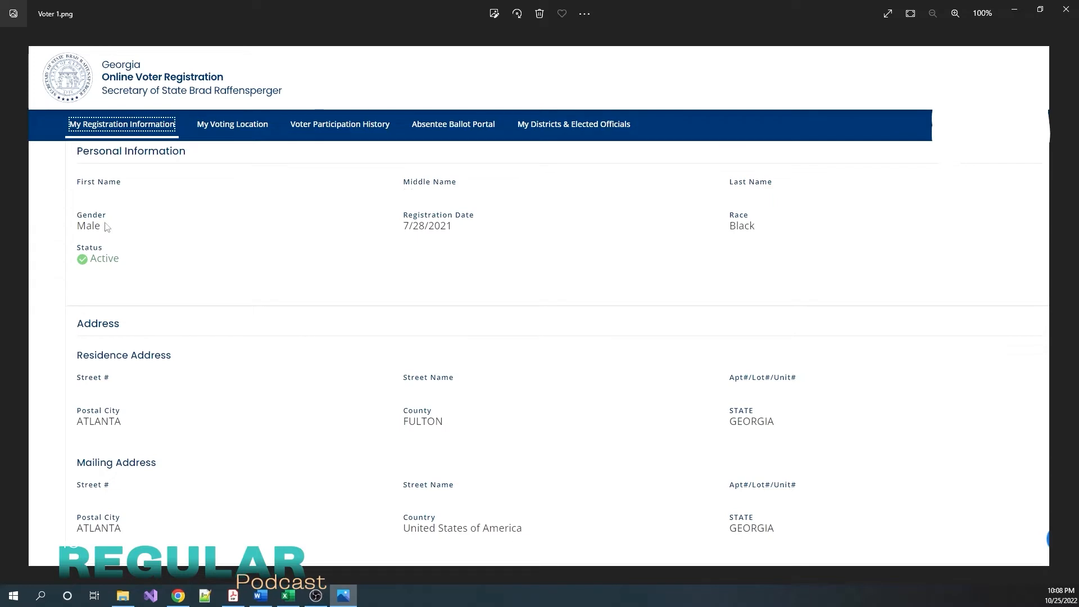
mouse_move(442, 232)
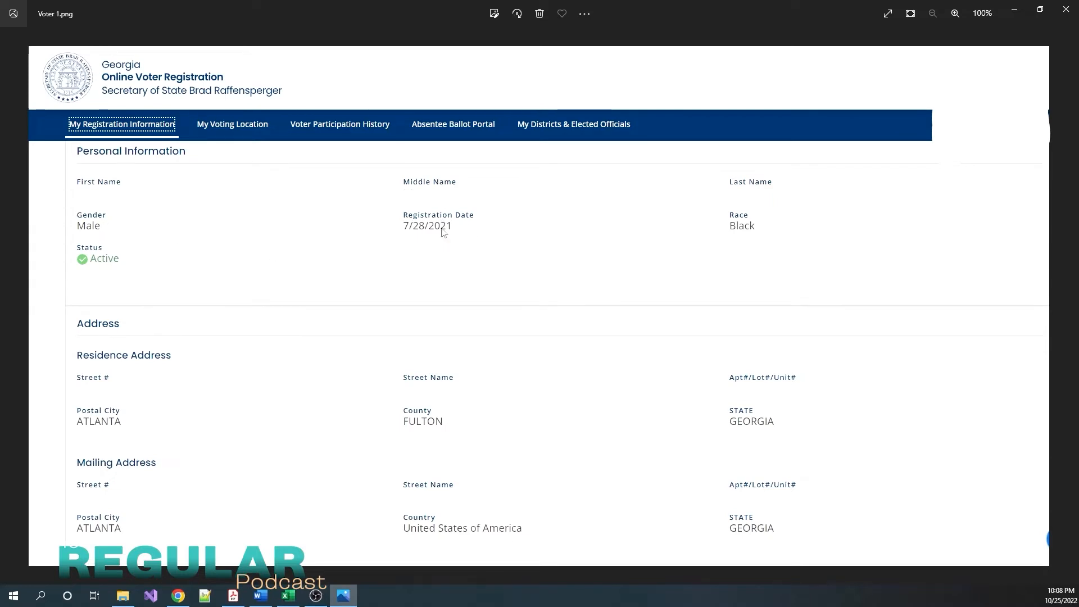
mouse_move(749, 225)
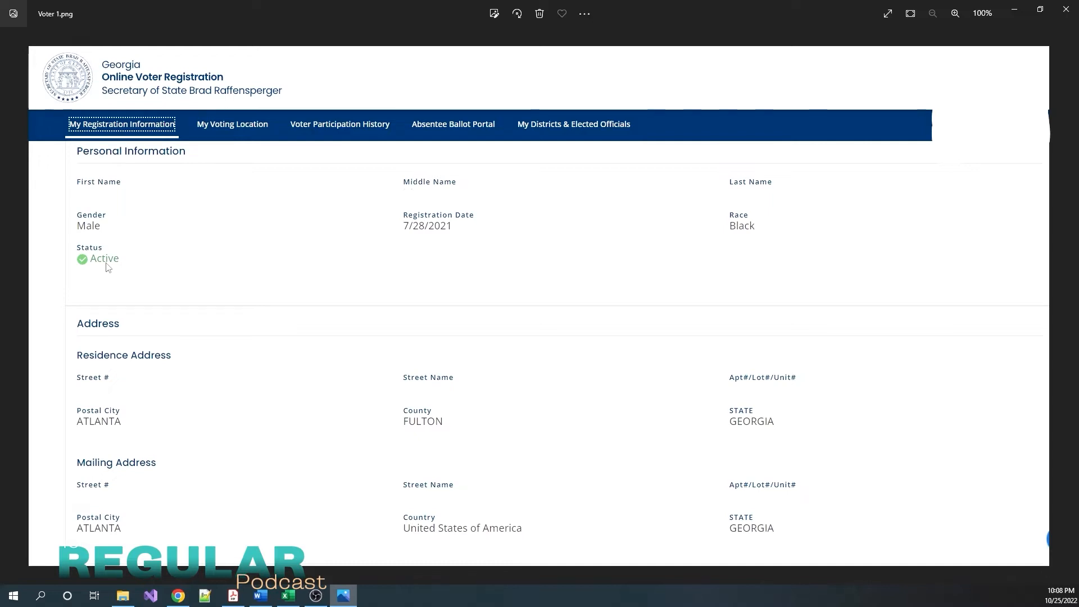
mouse_move(103, 267)
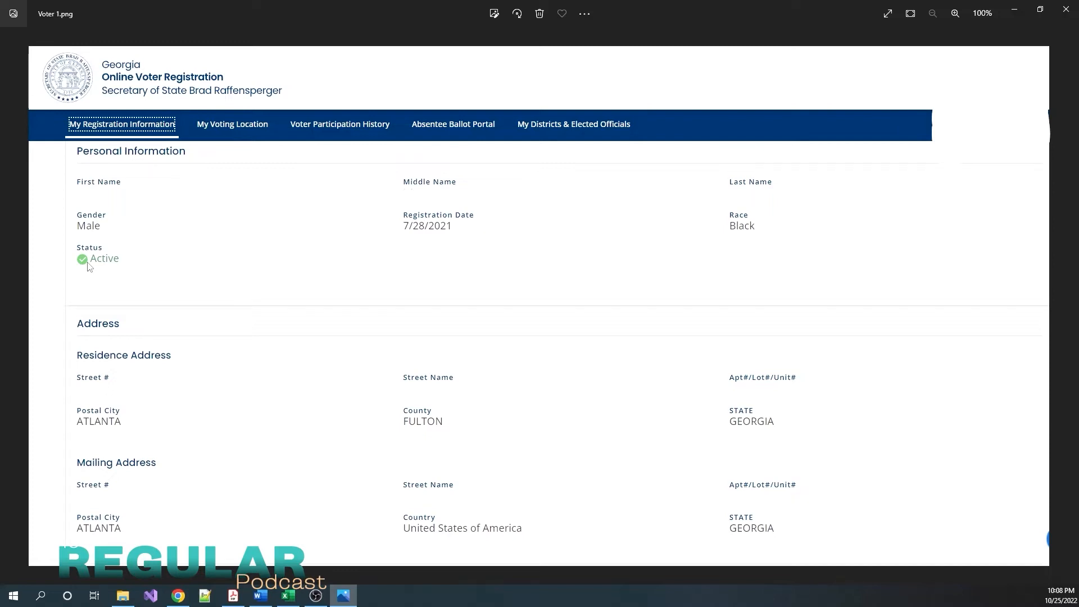
mouse_move(175, 297)
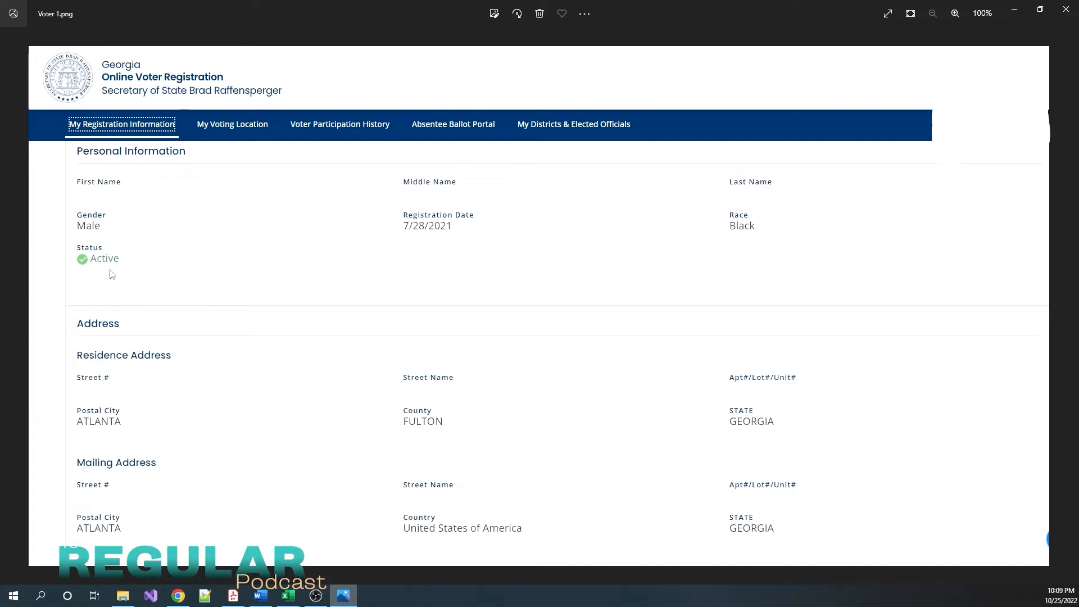
mouse_move(123, 273)
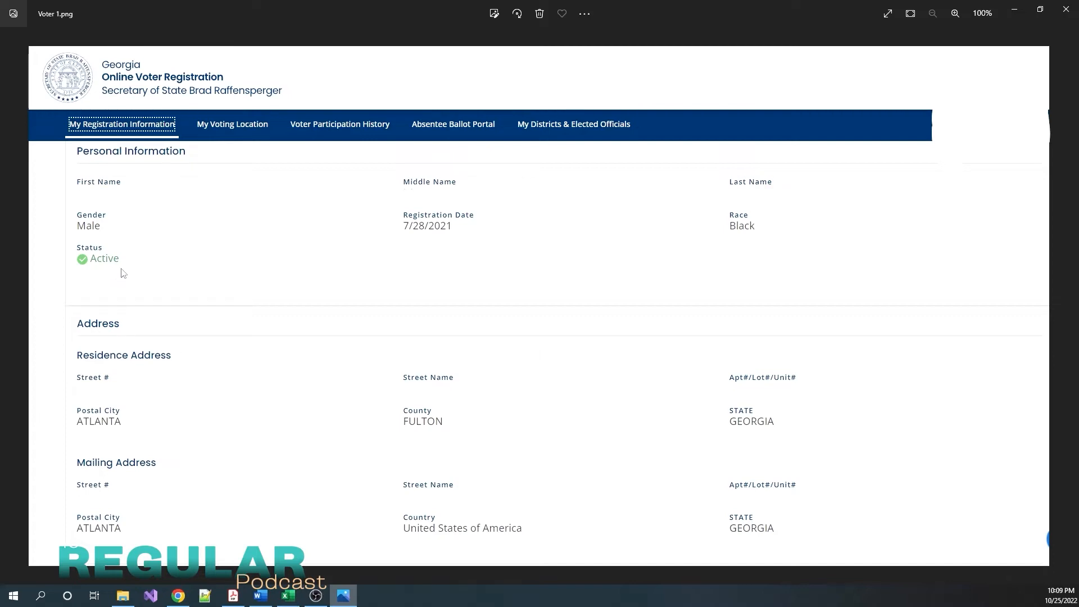
mouse_move(91, 250)
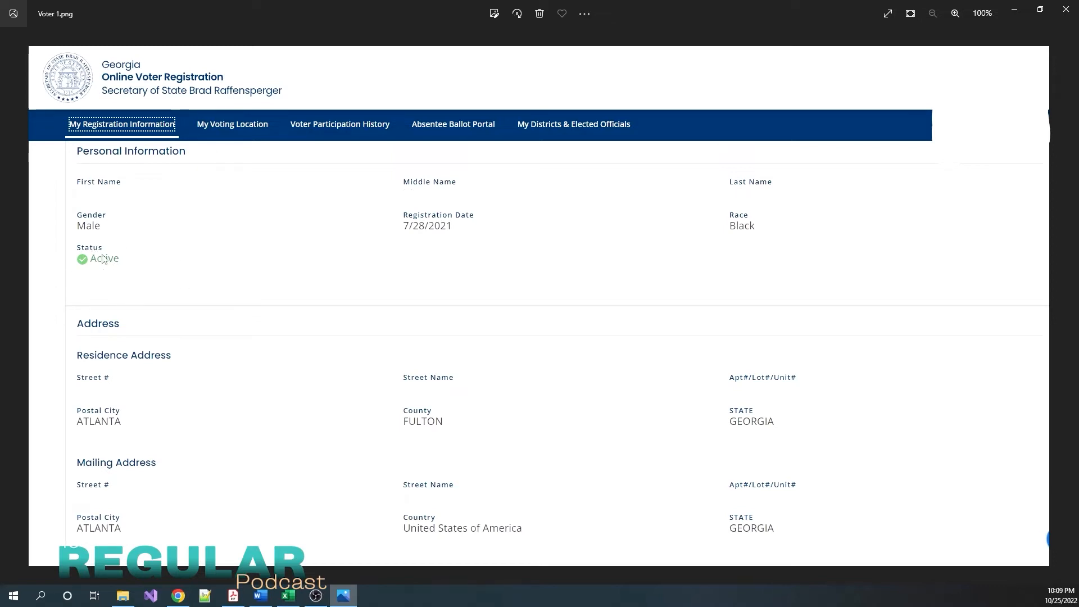
mouse_move(104, 244)
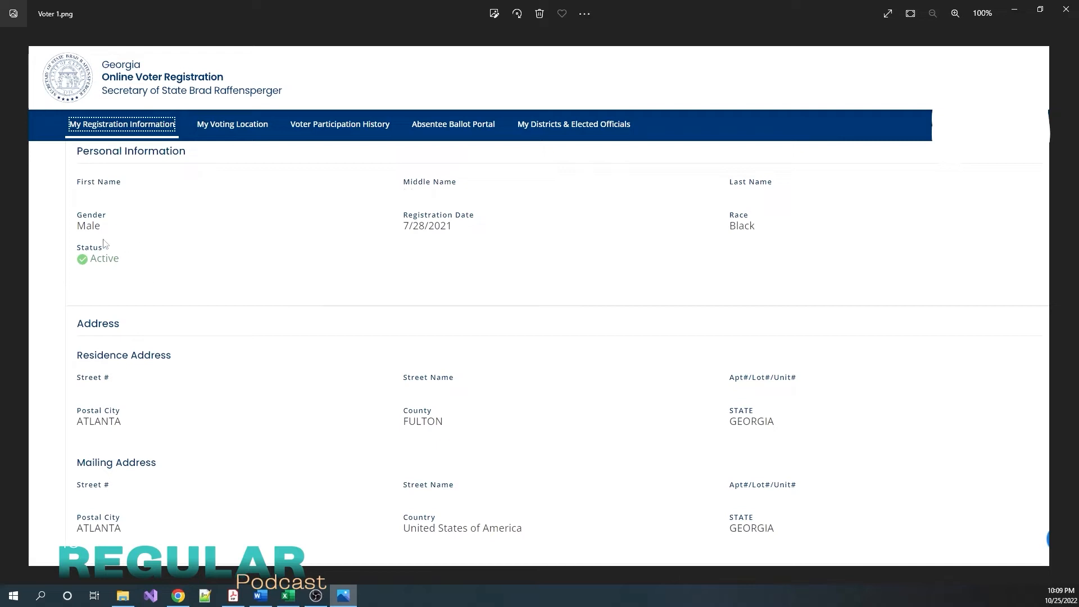
mouse_move(135, 365)
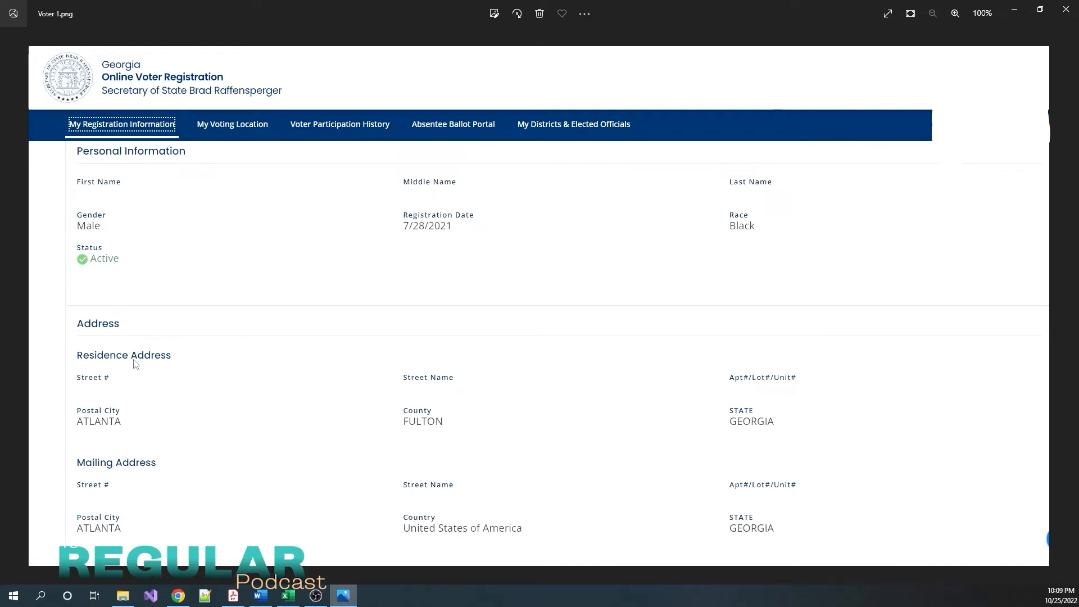
mouse_move(186, 372)
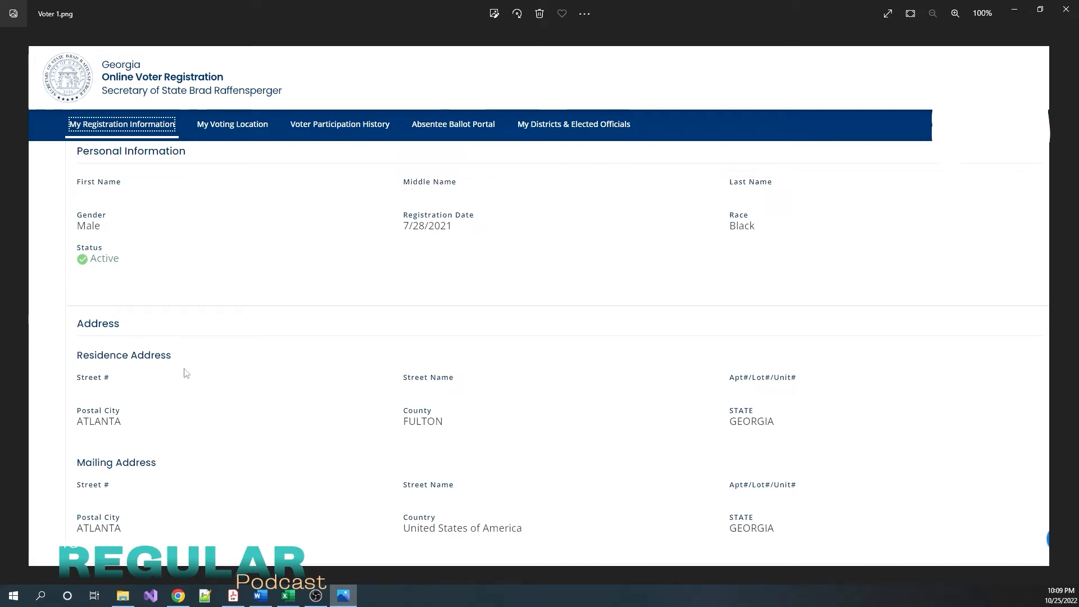
mouse_move(402, 411)
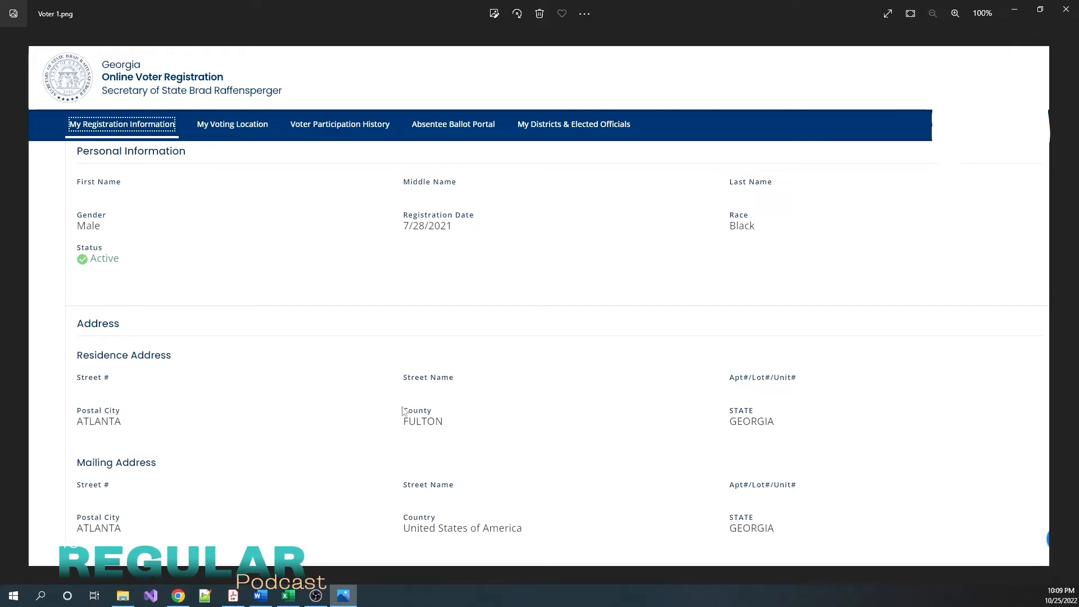
mouse_move(143, 427)
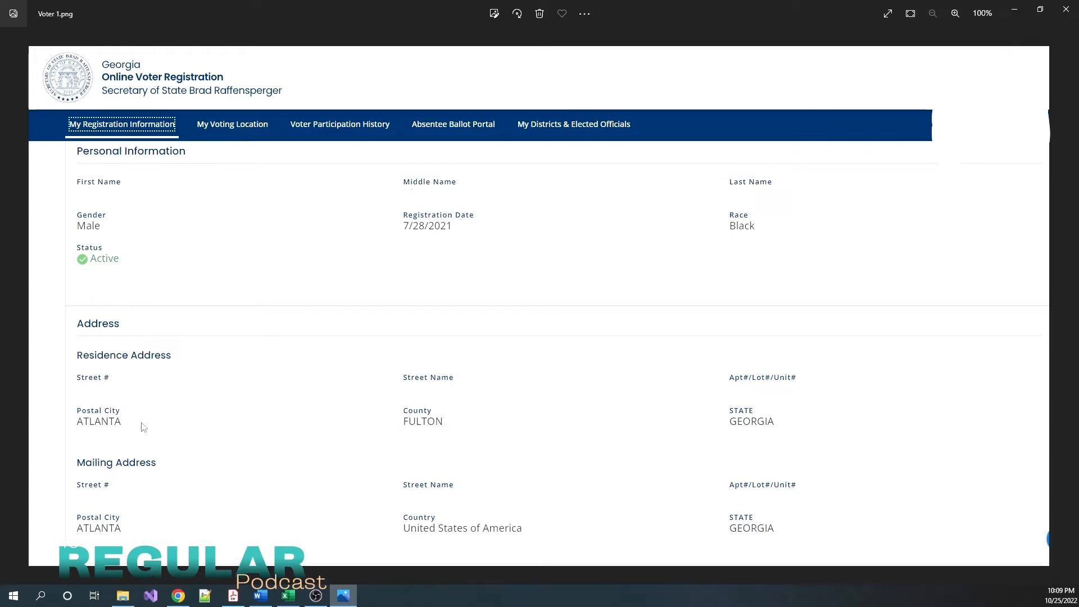
mouse_move(433, 411)
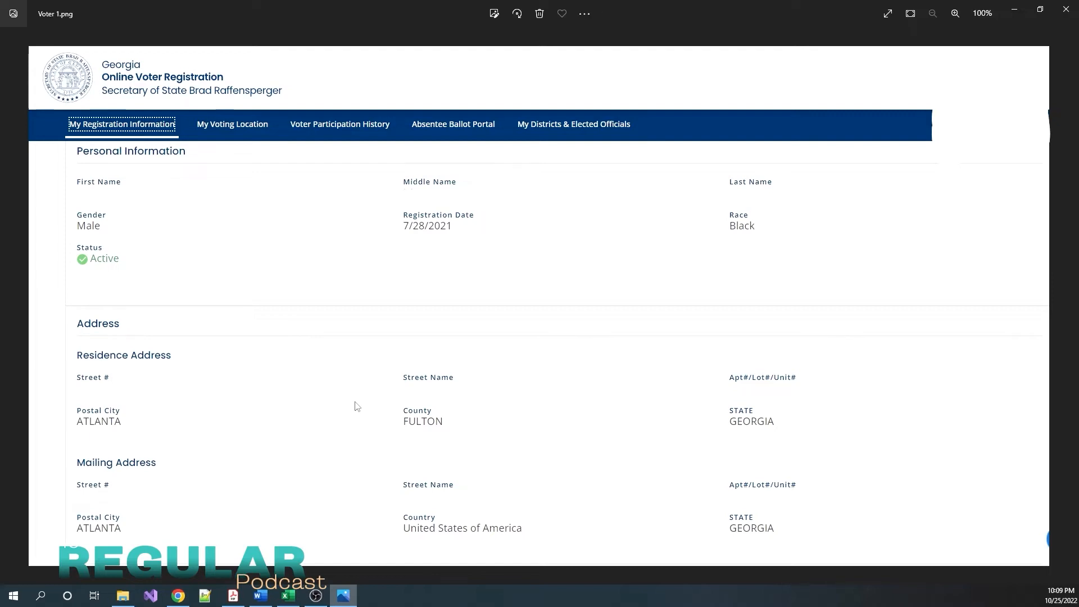
mouse_move(364, 398)
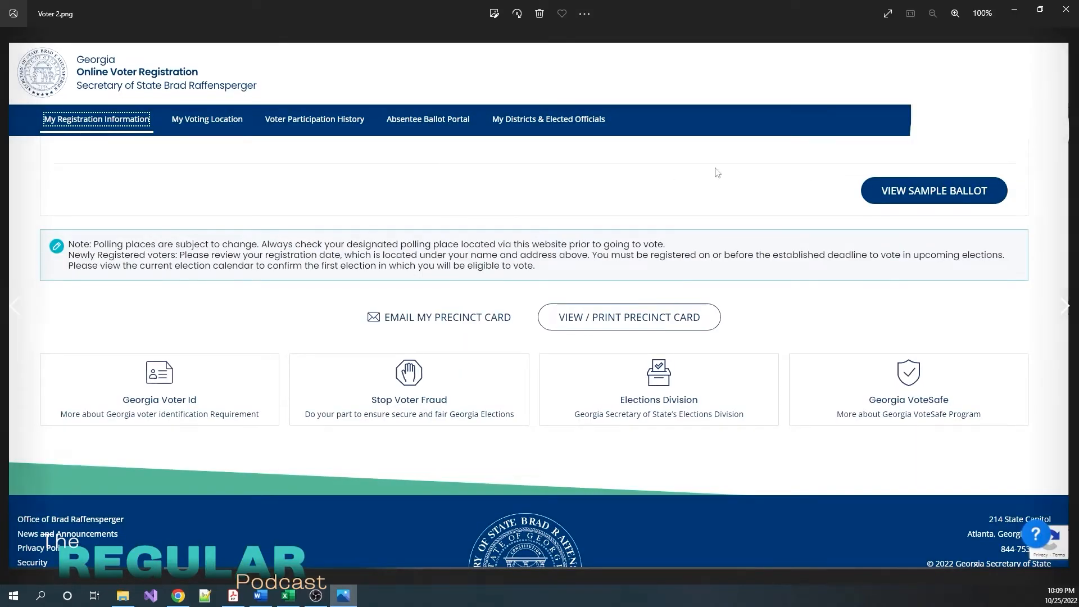
mouse_move(600, 204)
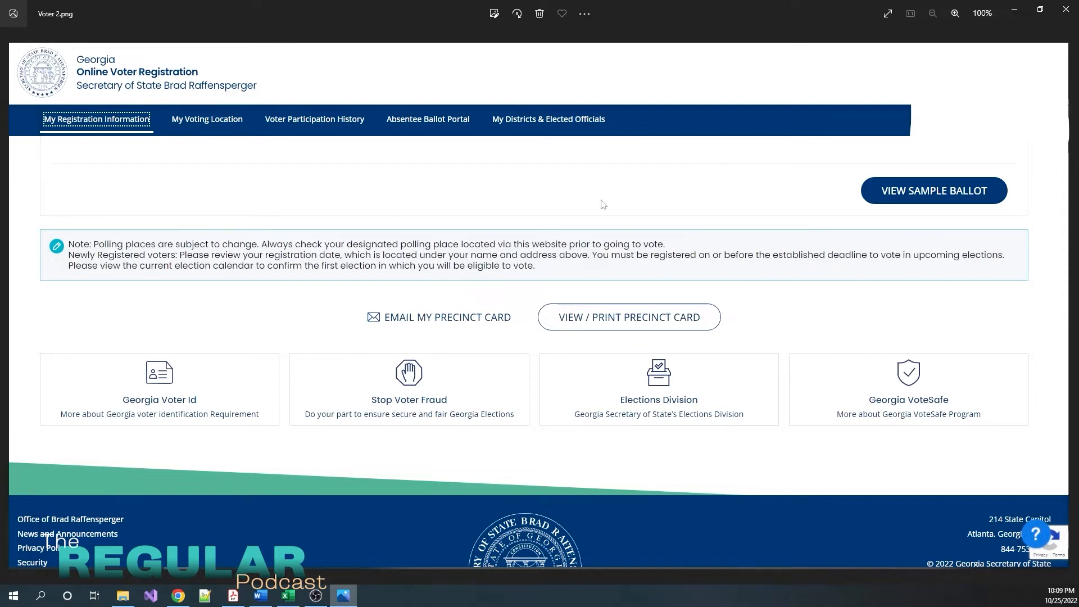
mouse_move(968, 208)
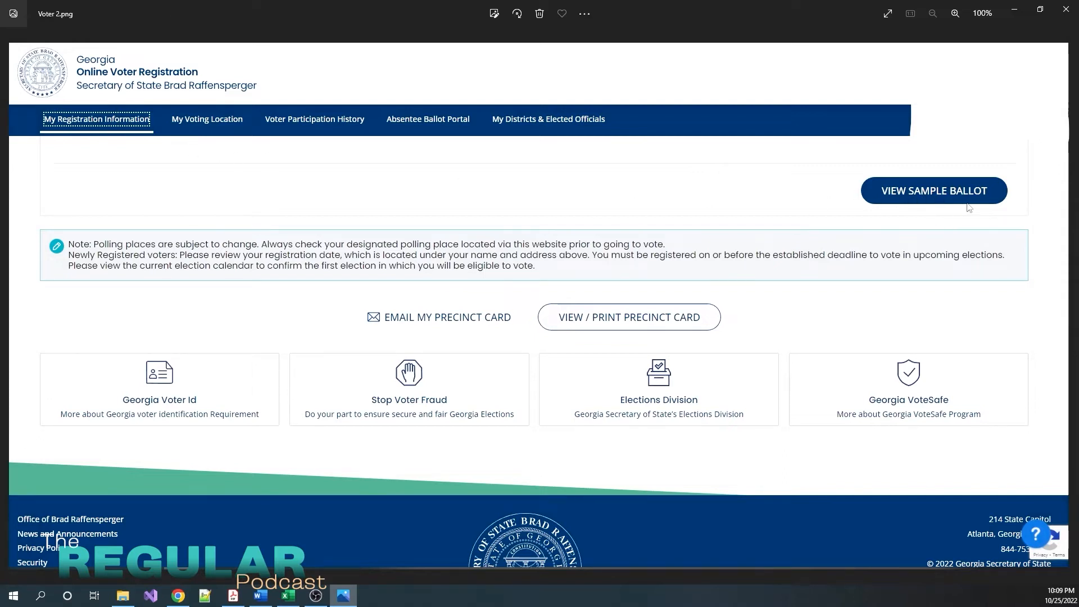
mouse_move(939, 212)
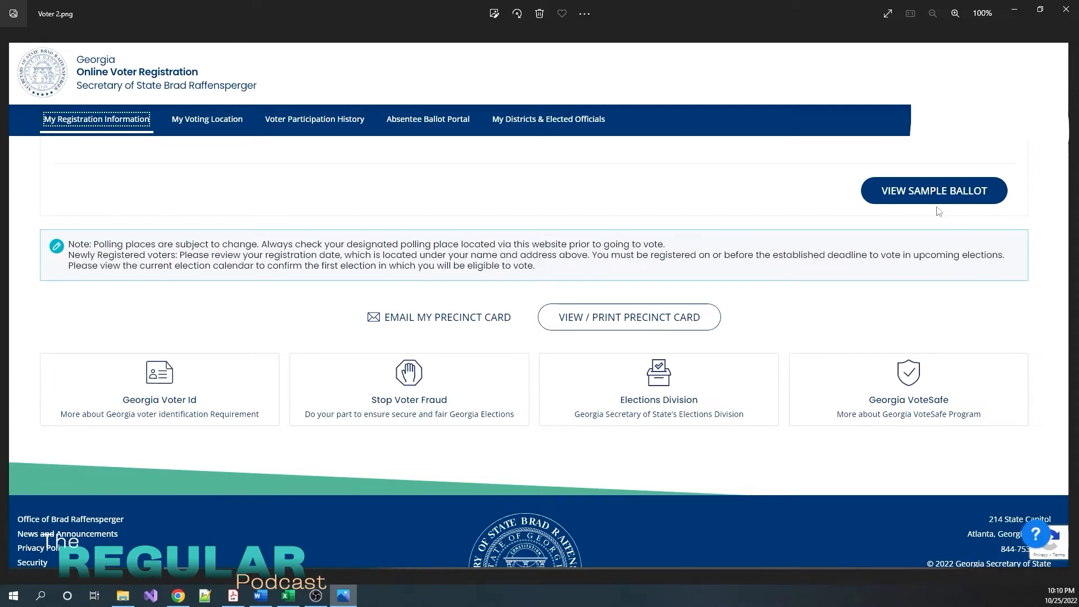
mouse_move(790, 169)
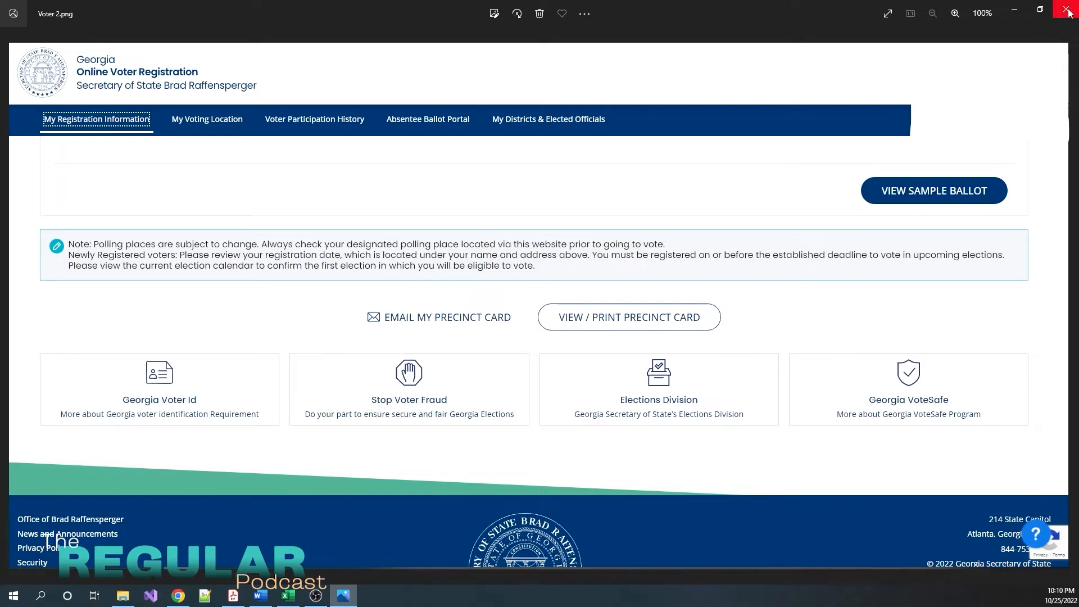
mouse_move(1069, 13)
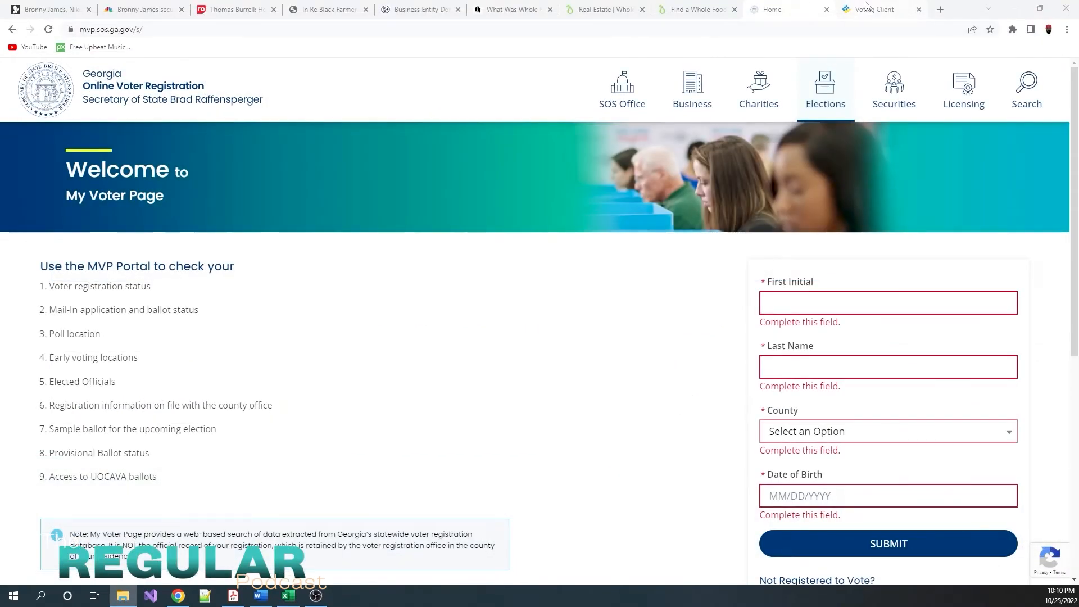
View the November 8, 2022 general election sample ballot and scroll through its Senate, Governor and other races.
click(874, 9)
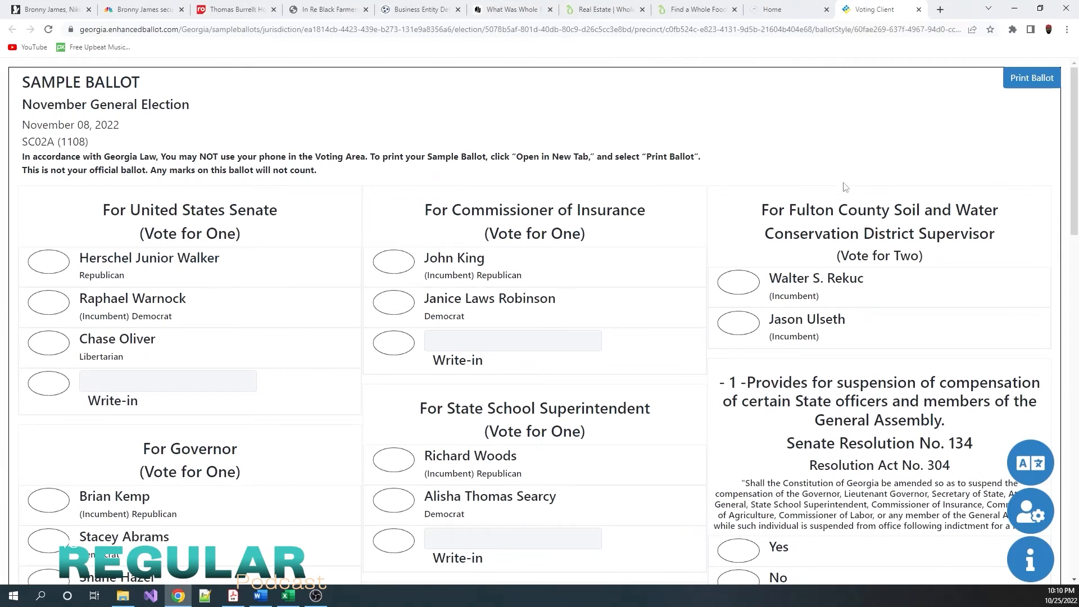
mouse_move(89, 97)
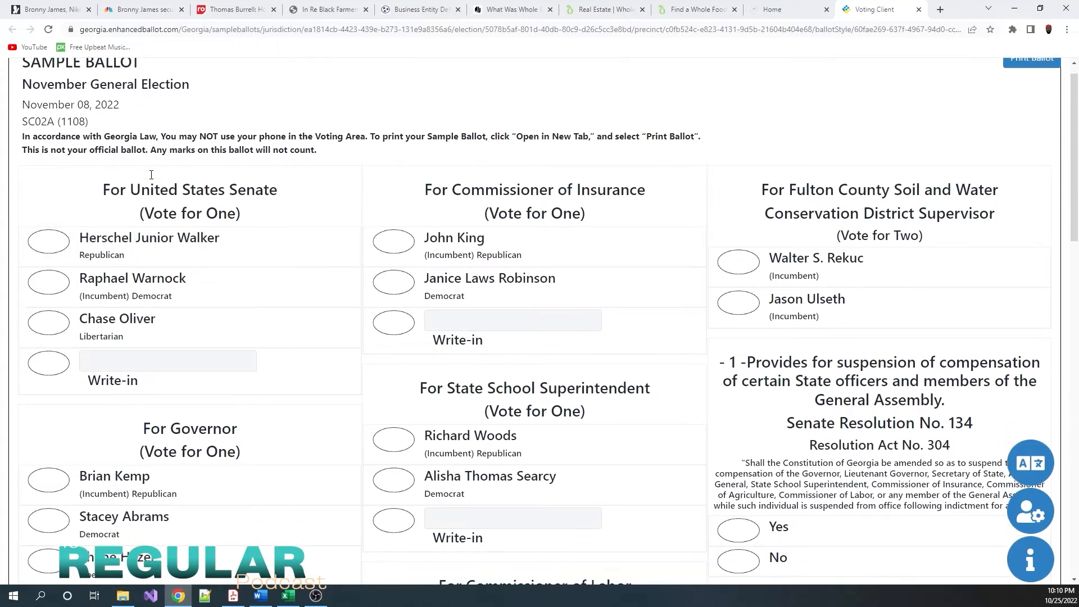
scroll(down, 3)
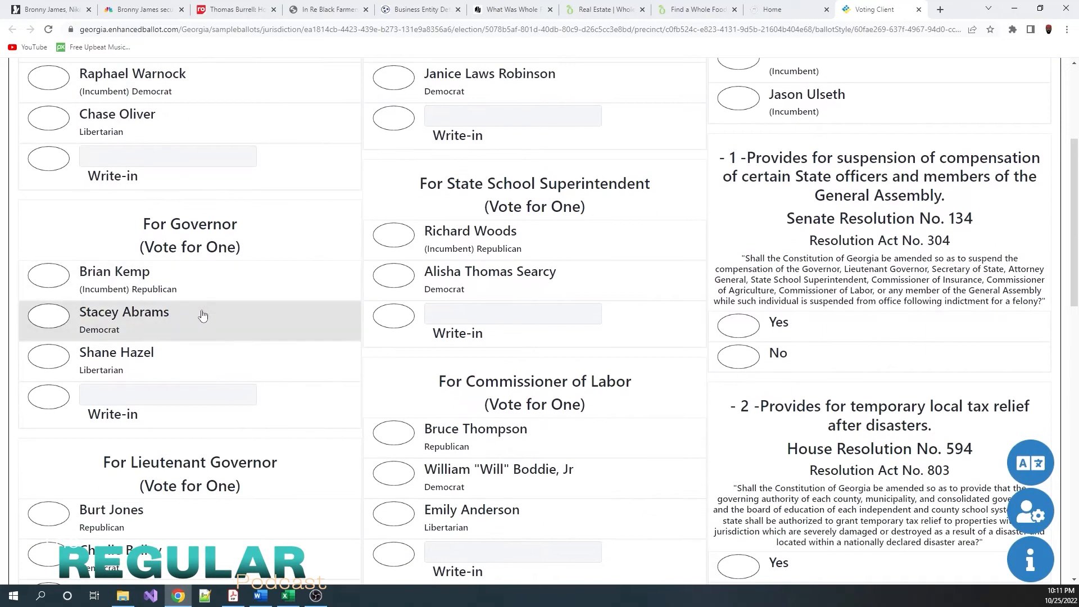
scroll(down, 3)
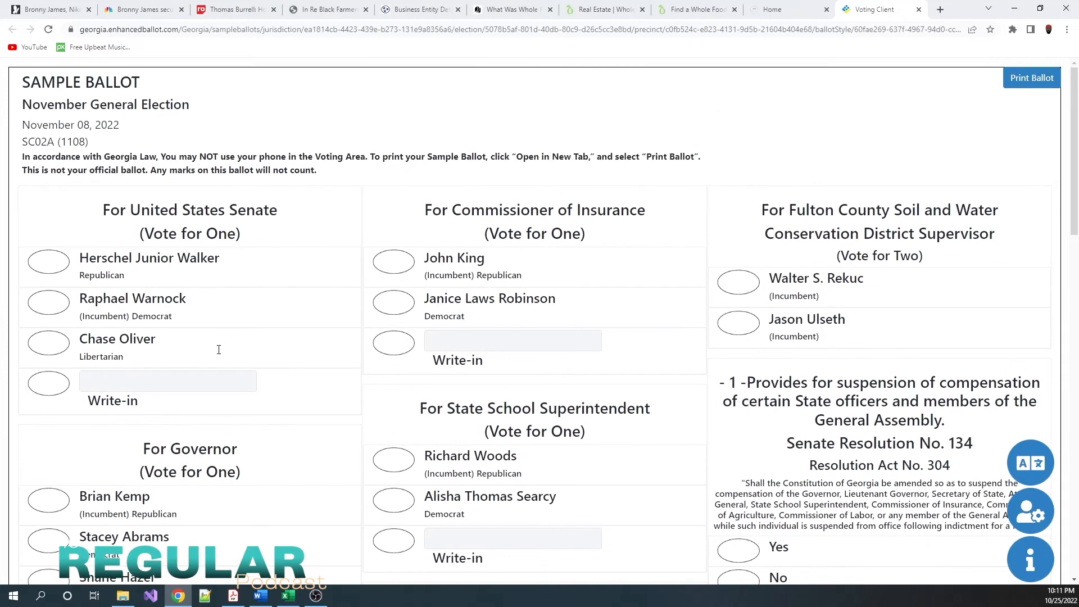
mouse_move(219, 353)
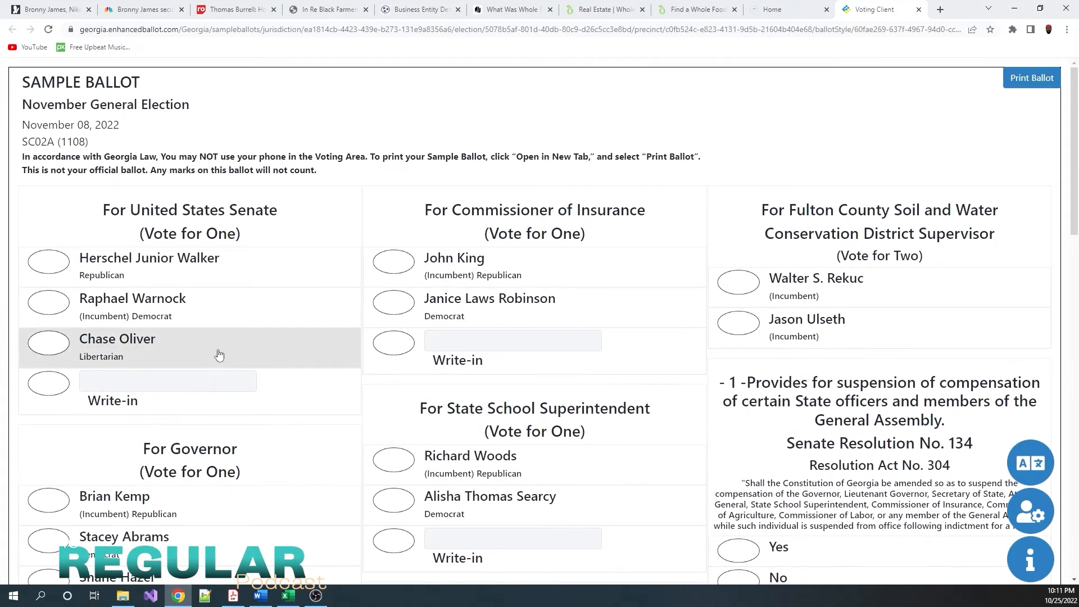
mouse_move(198, 277)
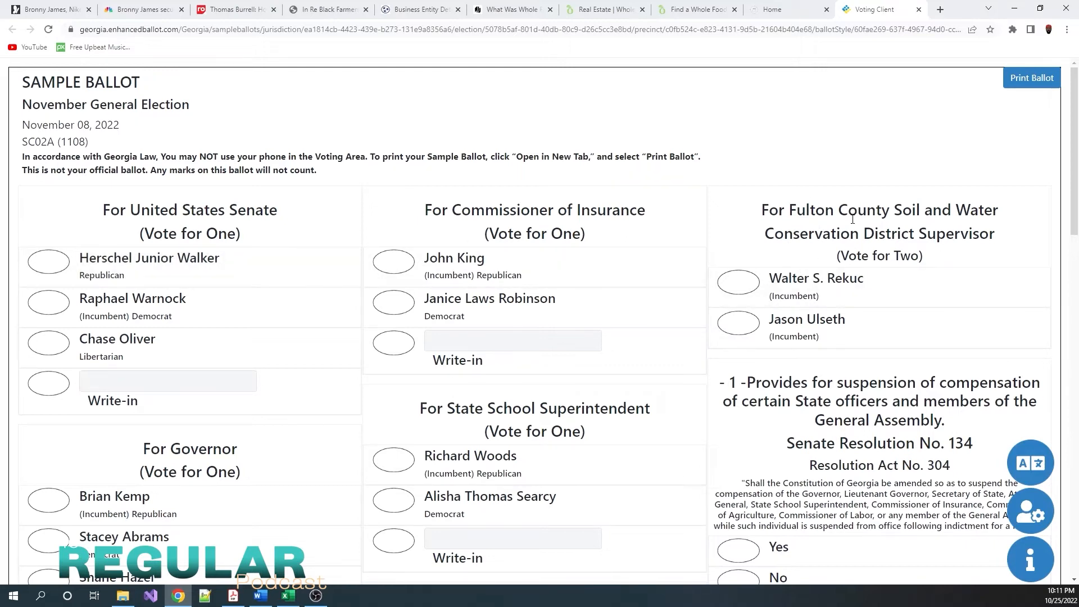
mouse_move(948, 254)
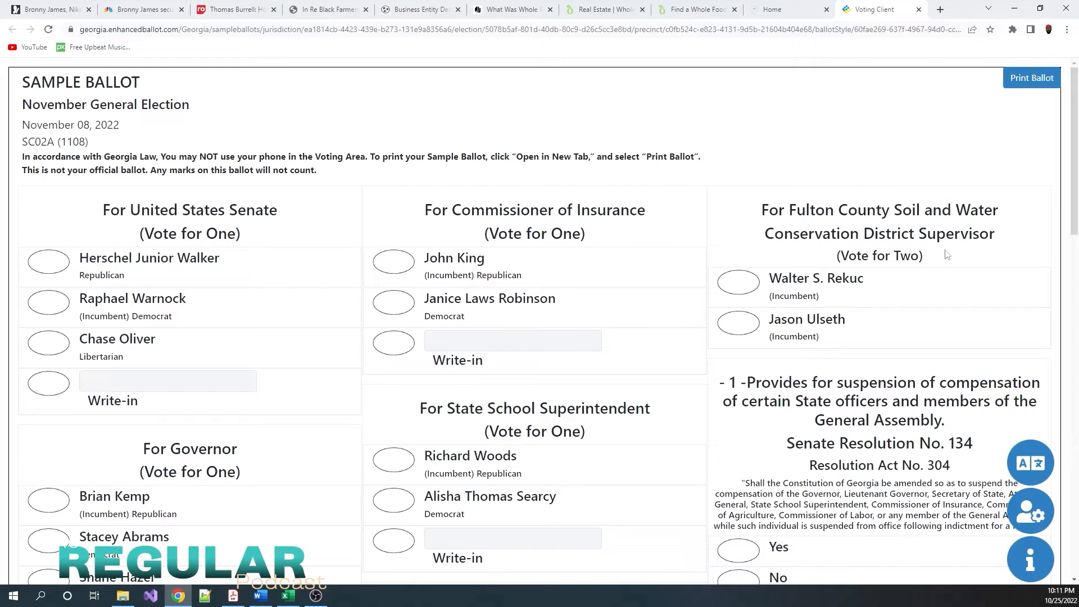
scroll(down, 3)
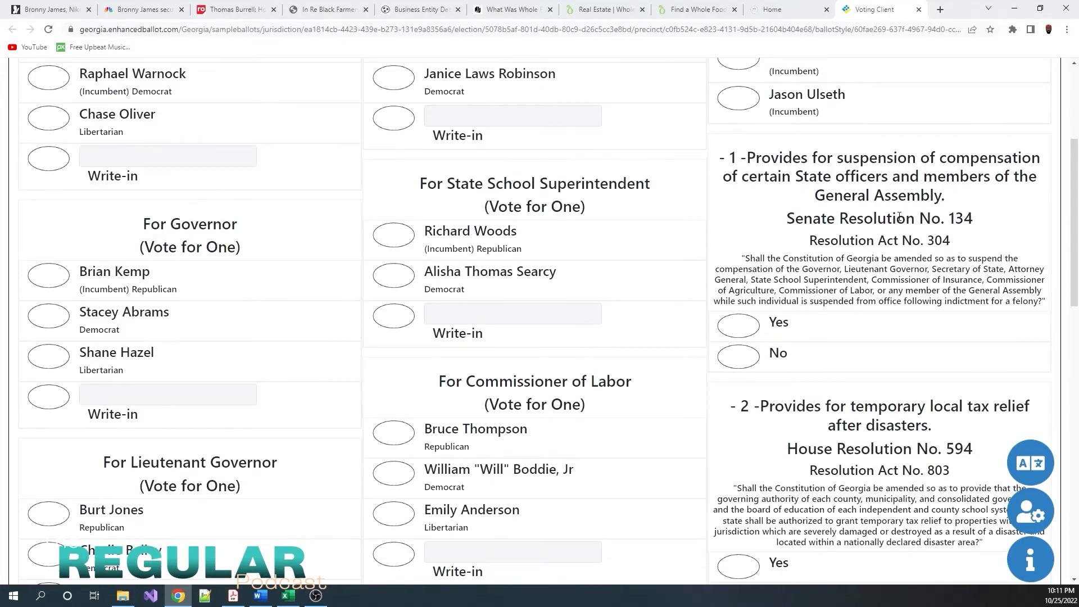